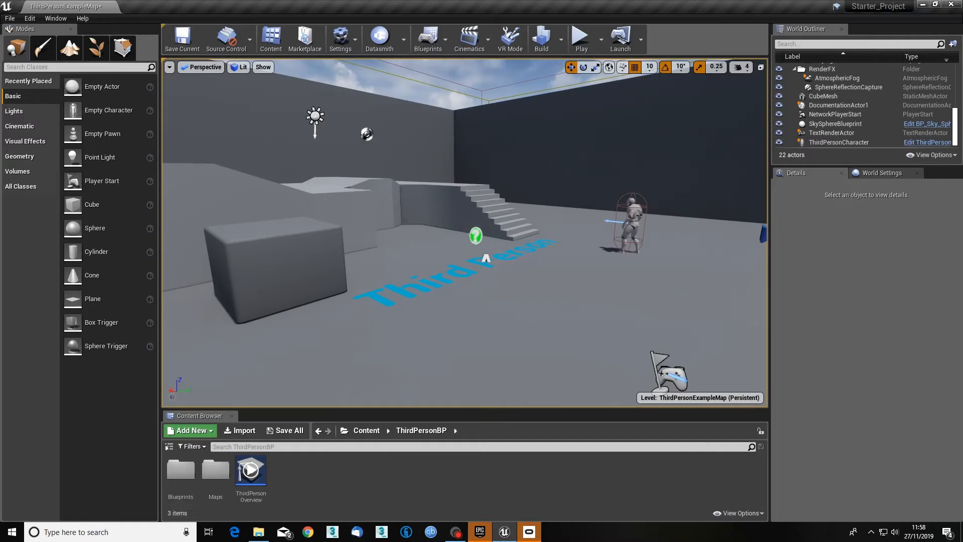
{"action": "mouse_move", "coordinate": [182, 38]}
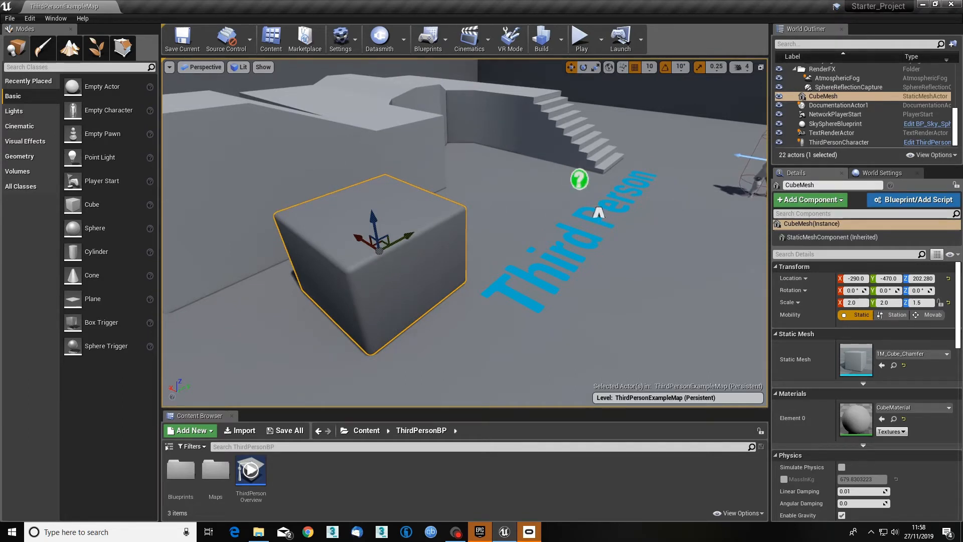
{"action": "mouse_move", "coordinate": [822, 96]}
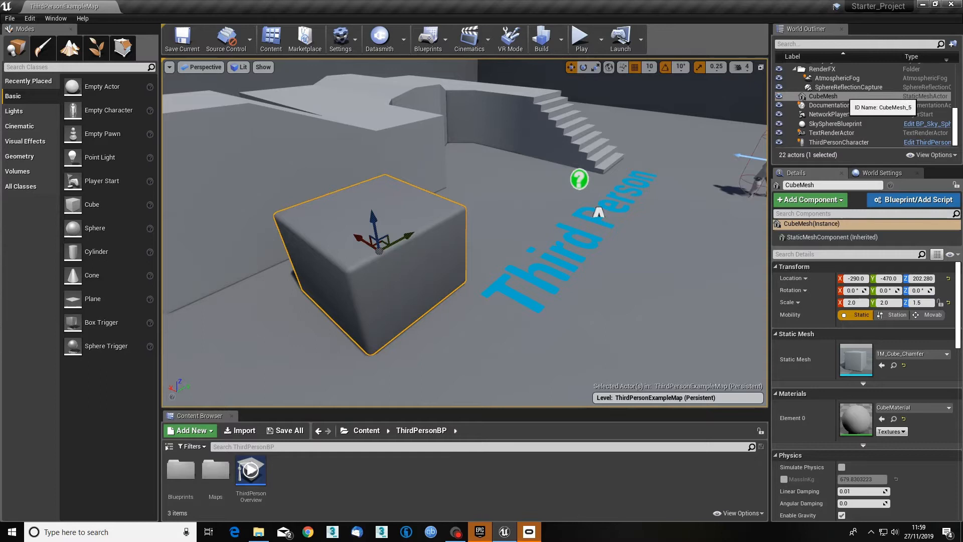
{"action": "left_click", "coordinate": [823, 96]}
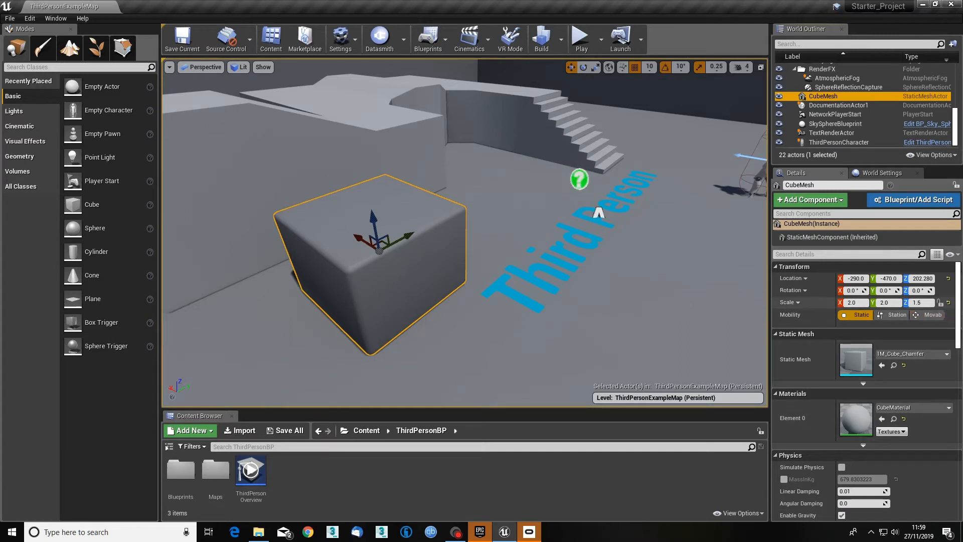
{"action": "scroll", "scroll_direction": "down", "scroll_amount": 3}
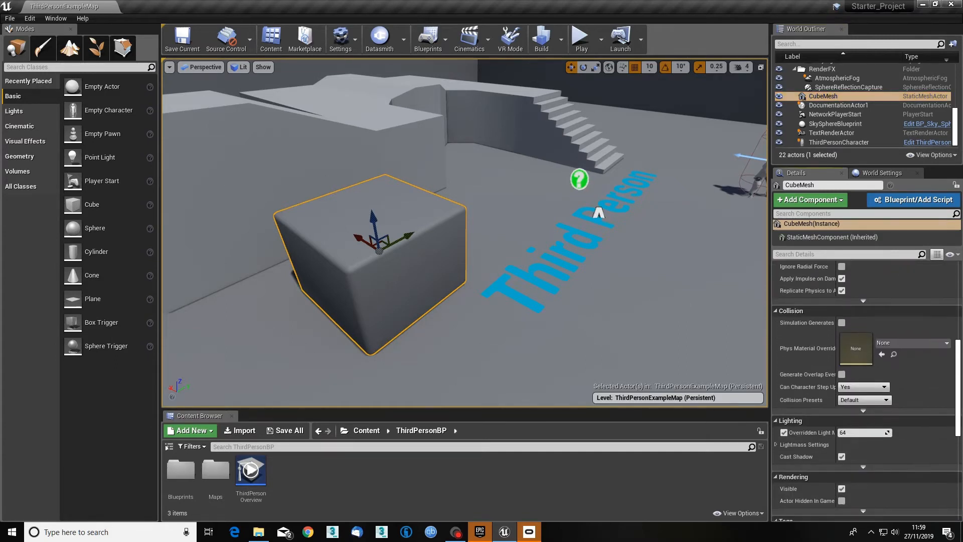
{"action": "scroll", "scroll_direction": "down", "scroll_amount": 3}
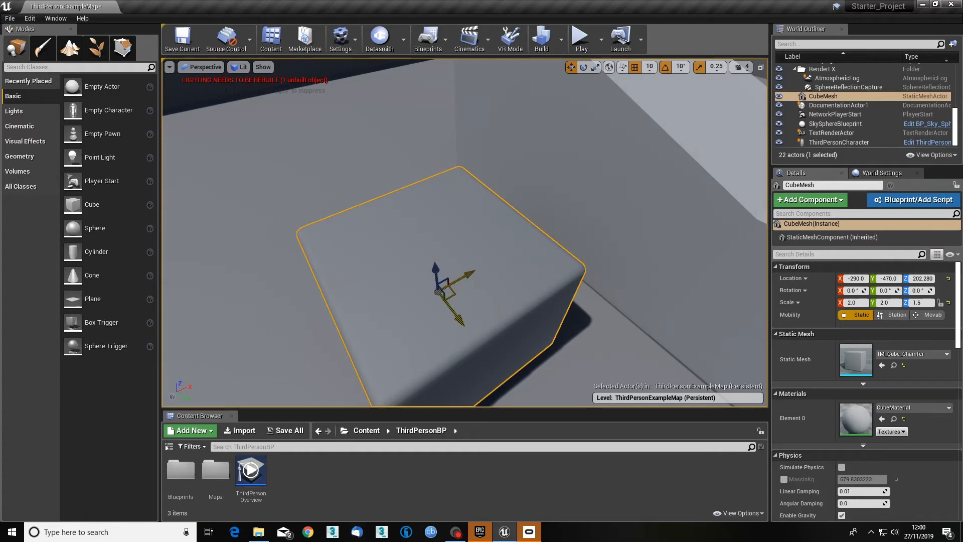
{"action": "mouse_move", "coordinate": [450, 292]}
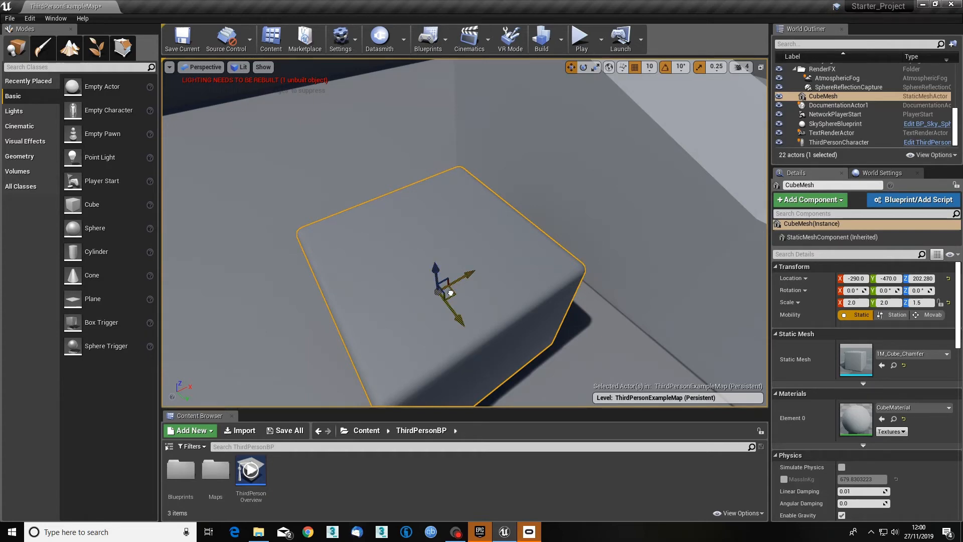
- Slide CubeMesh along X and Y with the translate gizmo to -300, -470, 222.28
{"action": "left_click_drag", "start_coordinate": [450, 293], "coordinate": [421, 332]}
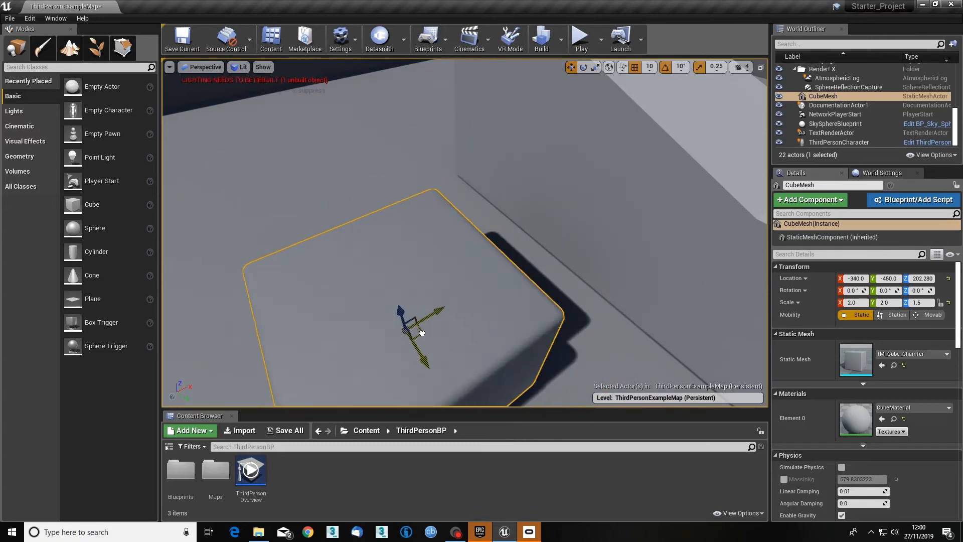
{"action": "left_click_drag", "start_coordinate": [420, 332], "coordinate": [434, 295]}
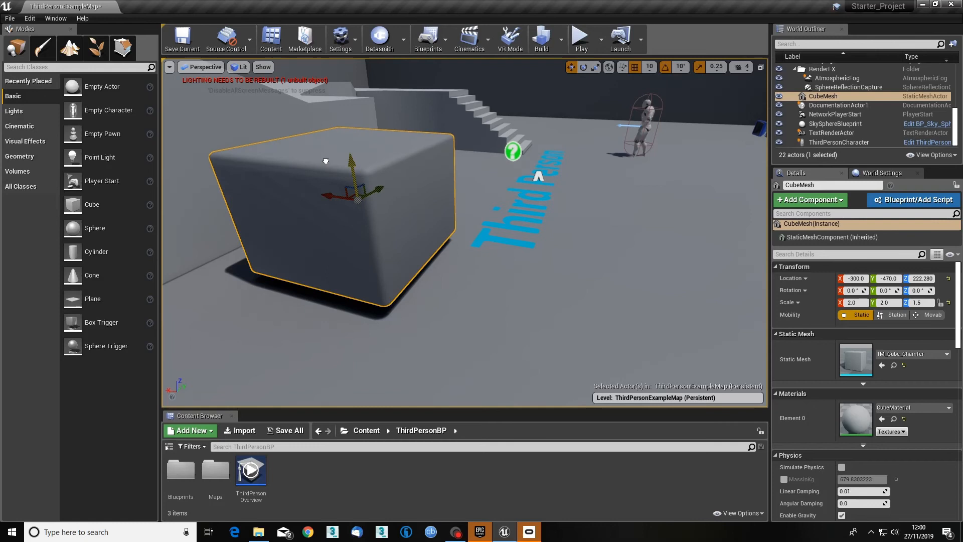
- Drag CubeMesh along the X axis to -30, -470, 202.28, overlapping the larger block
{"action": "left_click_drag", "start_coordinate": [362, 191], "coordinate": [208, 179]}
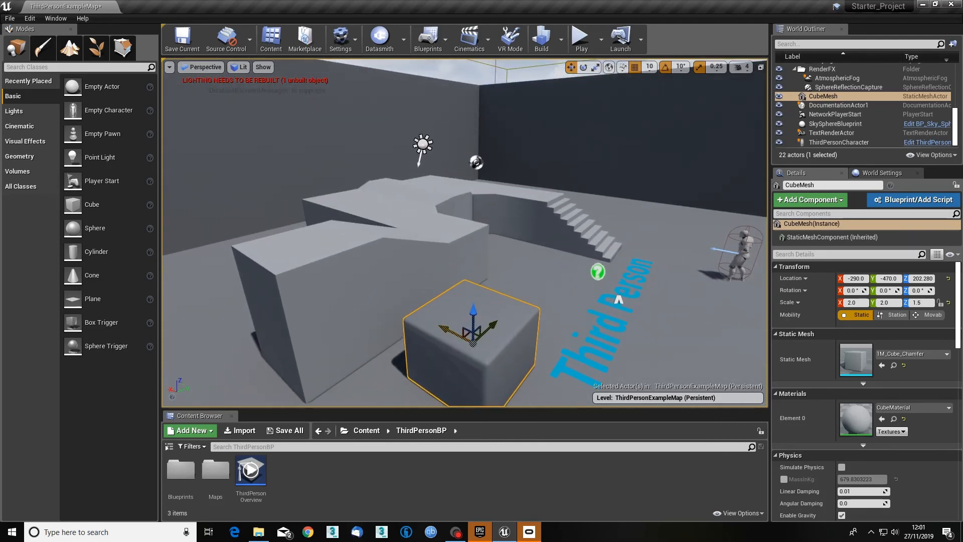
{"action": "left_click_drag", "start_coordinate": [472, 325], "coordinate": [378, 301]}
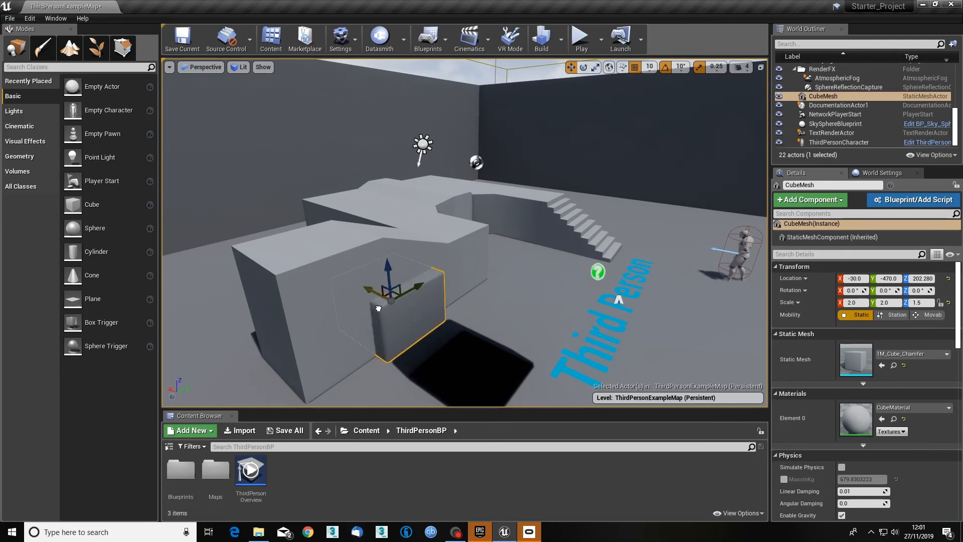